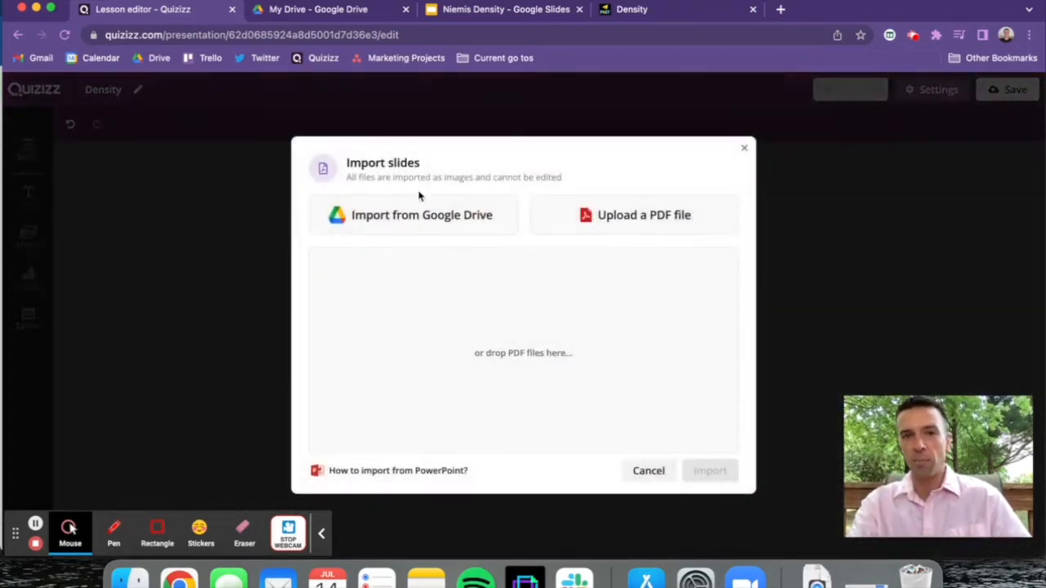
Step: Import the Density presentation's 7/7 slides from Google Drive into the lesson
left_click(421, 215)
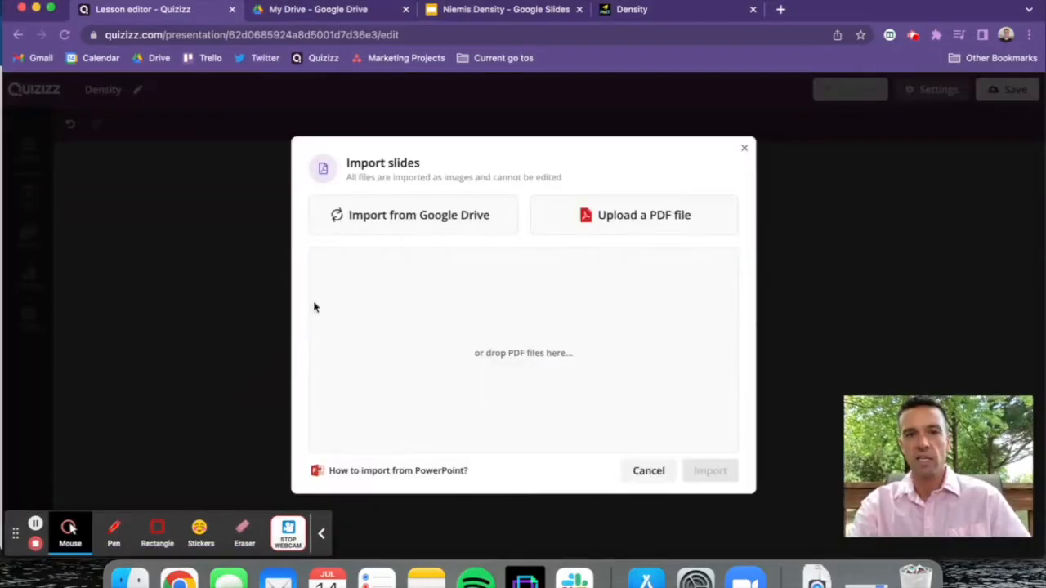
left_click(419, 215)
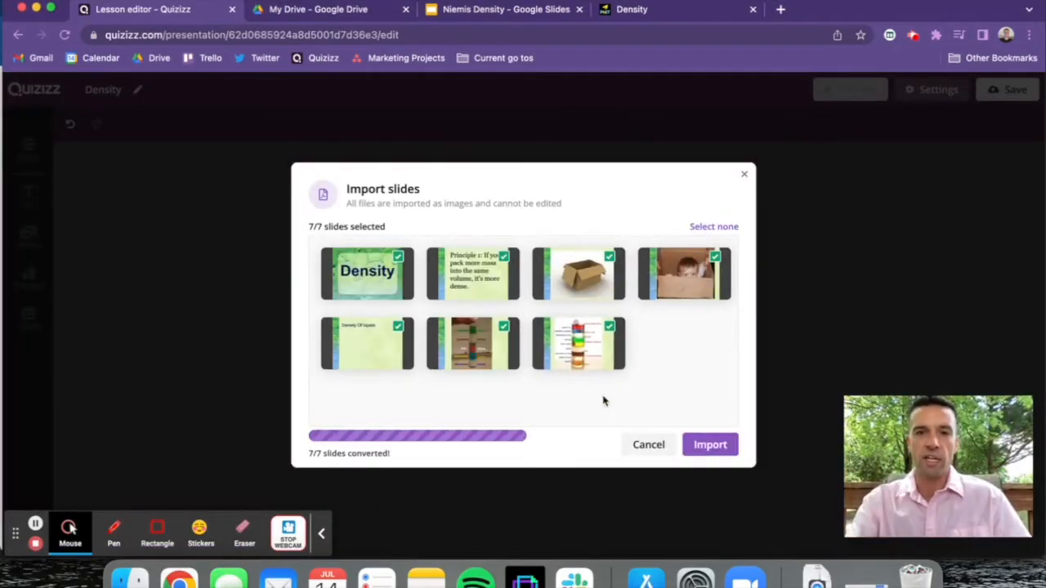
left_click(709, 444)
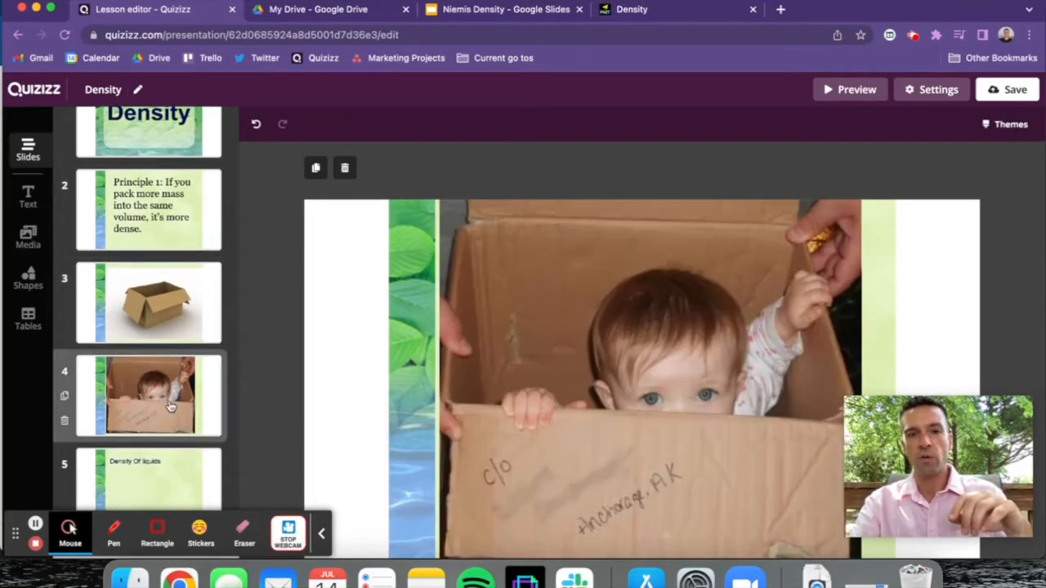
Step: Search the teleport library for 'Density' quizzes to borrow questions from
scroll("up", 3)
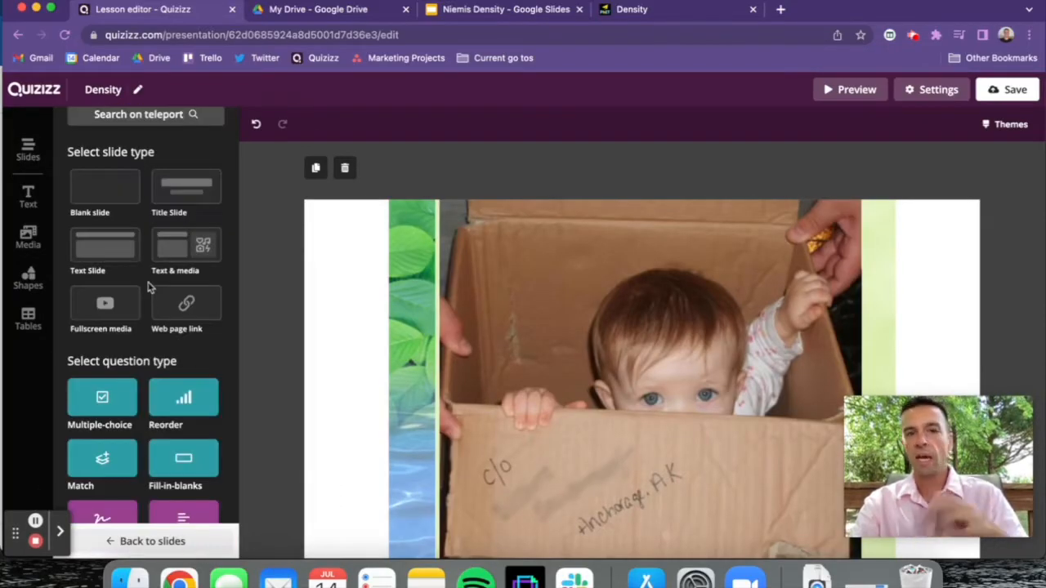
left_click(145, 113)
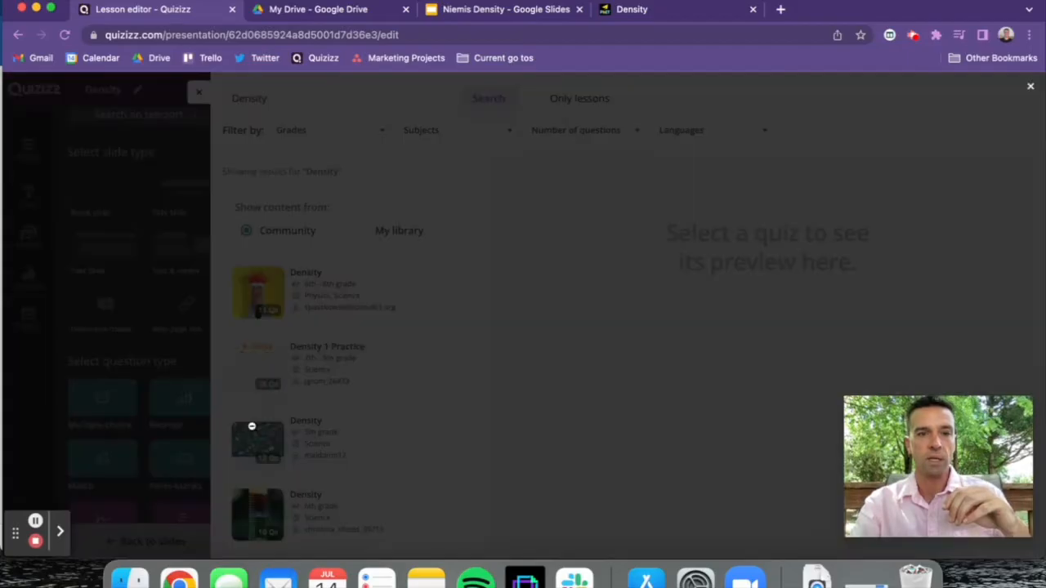
Step: Add the density-measurements and LOWEST-density image questions from the first Density quiz, then leave teleport
left_click(326, 363)
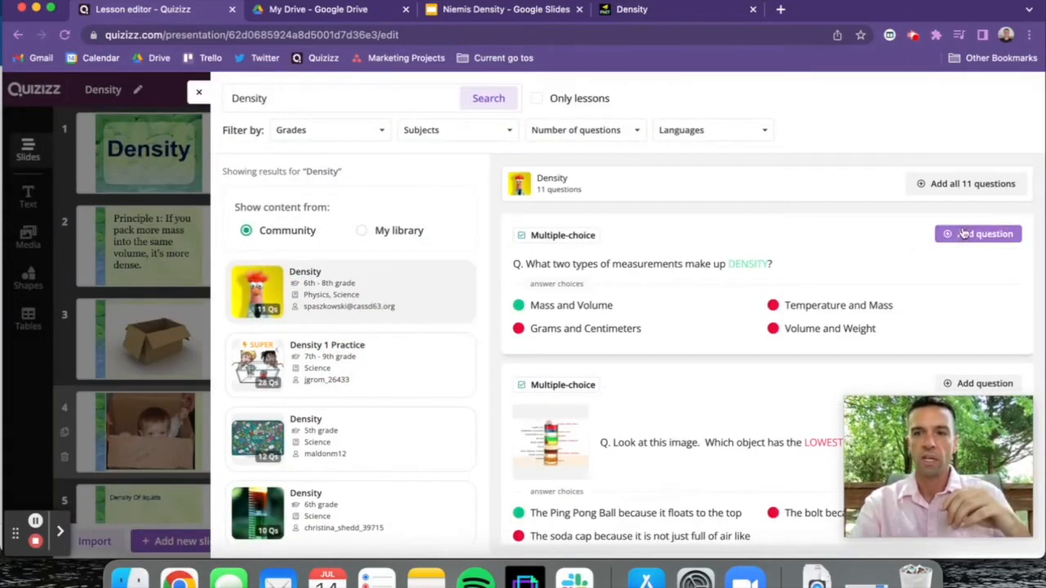
left_click(977, 234)
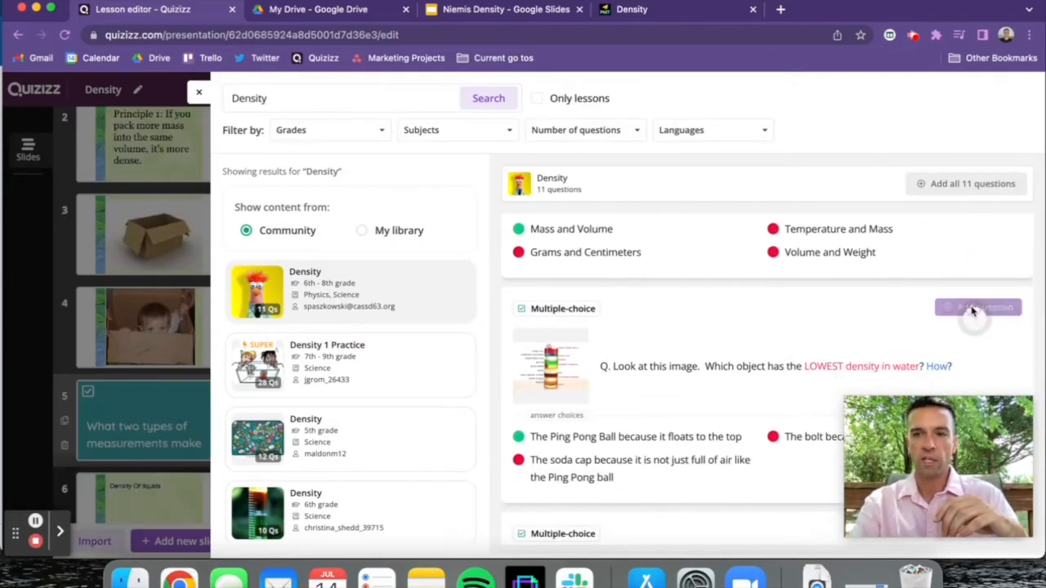
left_click(978, 307)
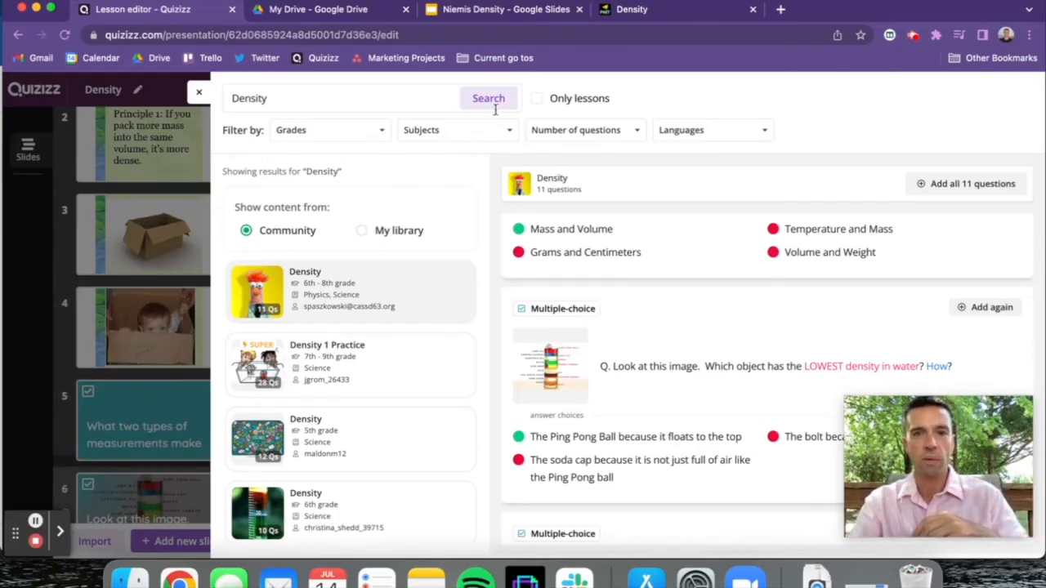
left_click(198, 91)
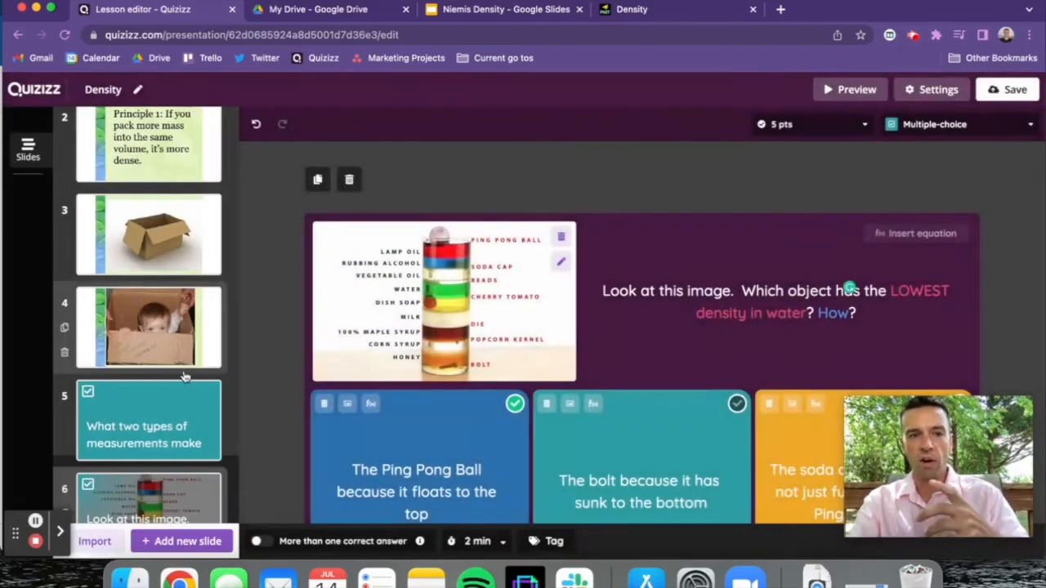
Step: Move the 'Look at this image' question below slide 7 and select the measurements question slide
scroll("down", 3)
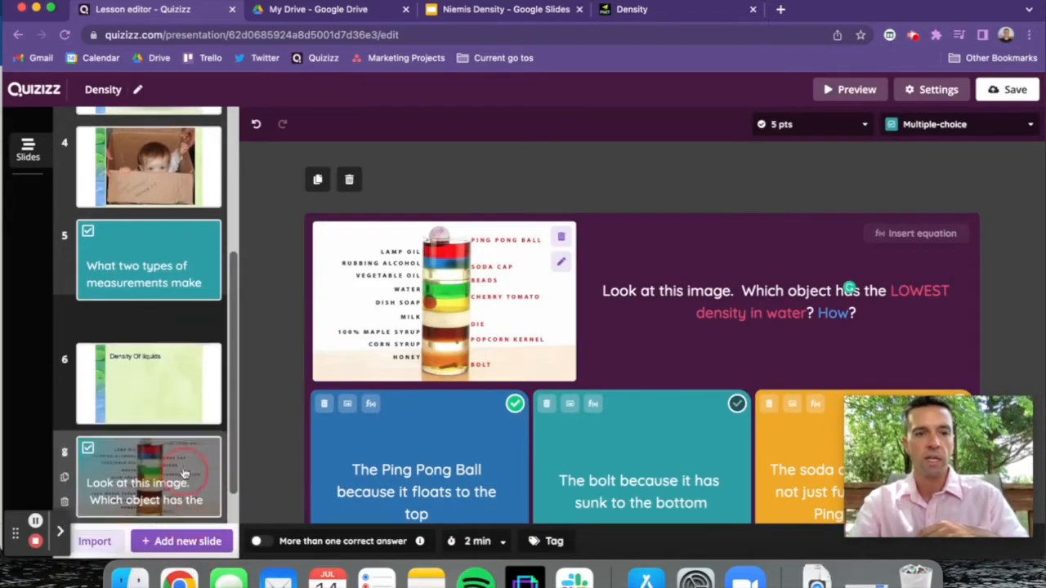
scroll("down", 3)
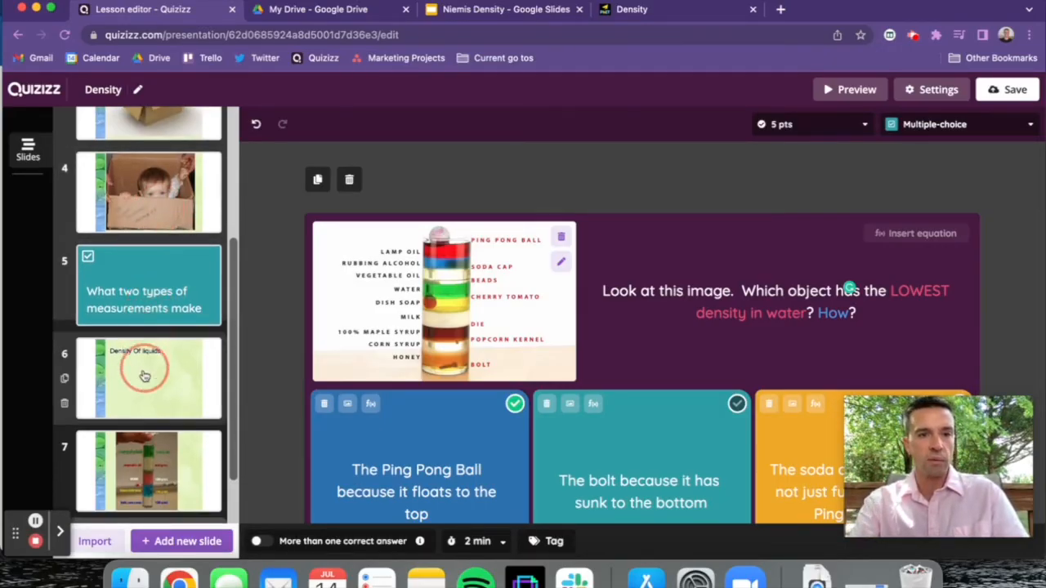
left_click(147, 285)
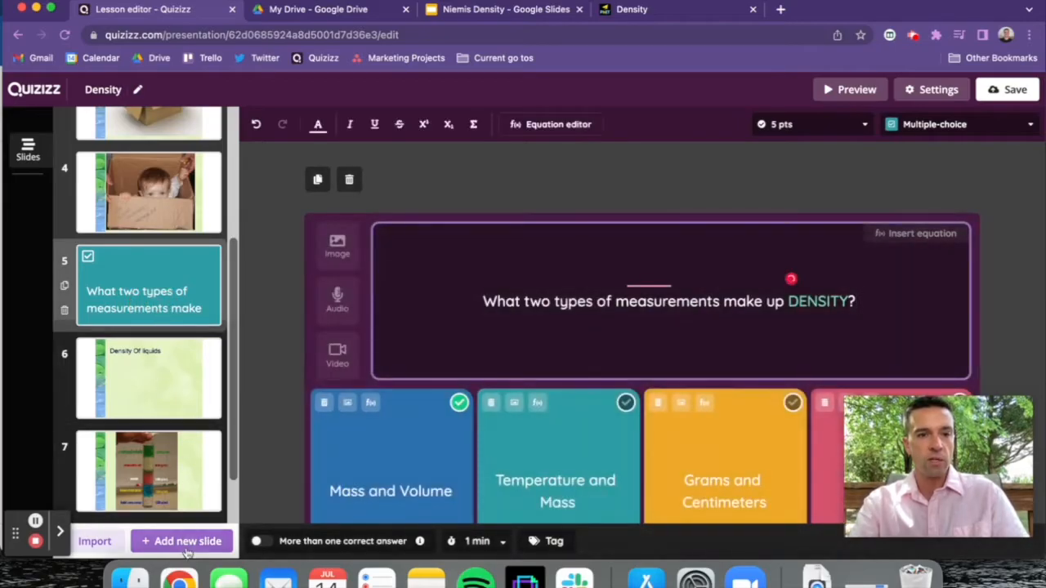
Step: Copy the PhET Density simulation's URL and return to the lesson editor
left_click(187, 541)
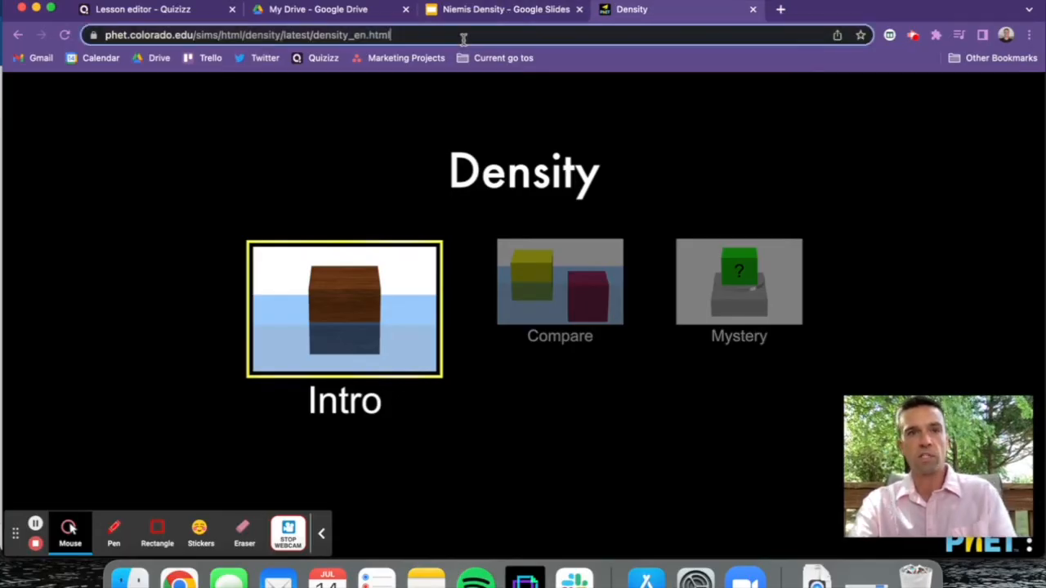
left_click(143, 9)
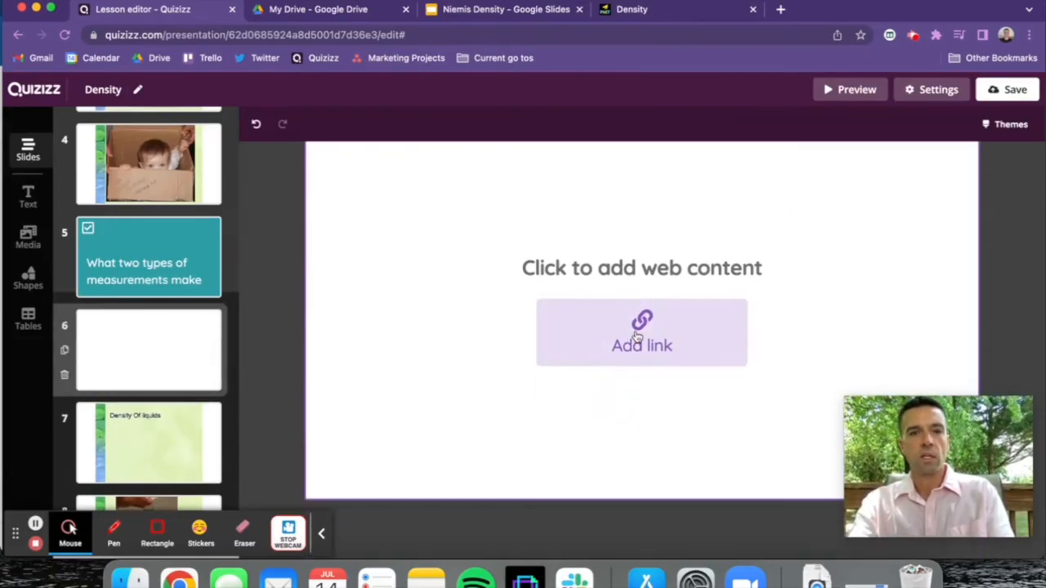
Step: Paste the PhET Density simulation link onto the web page slide and save it
left_click(641, 333)
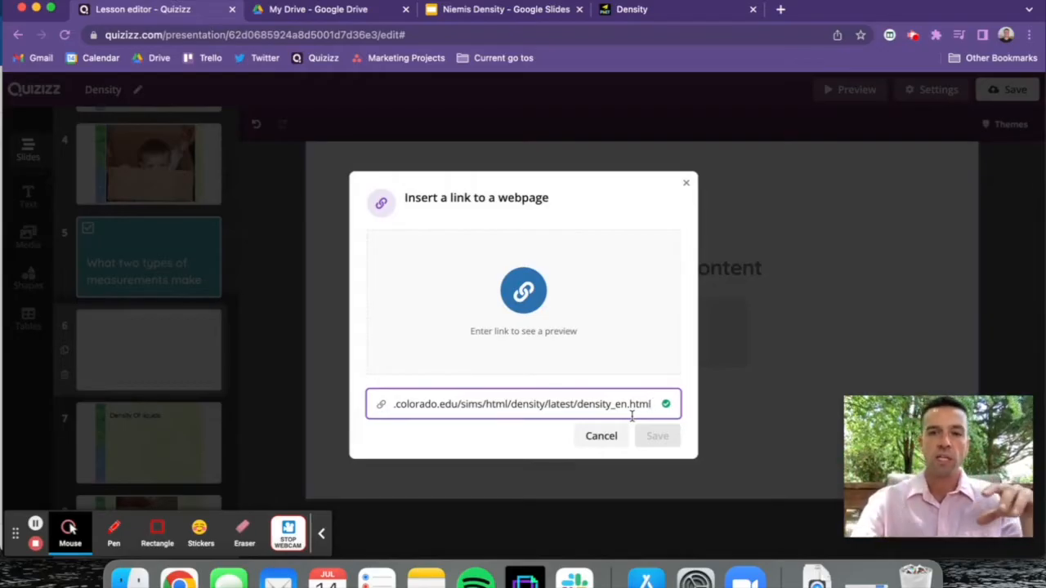
left_click(657, 435)
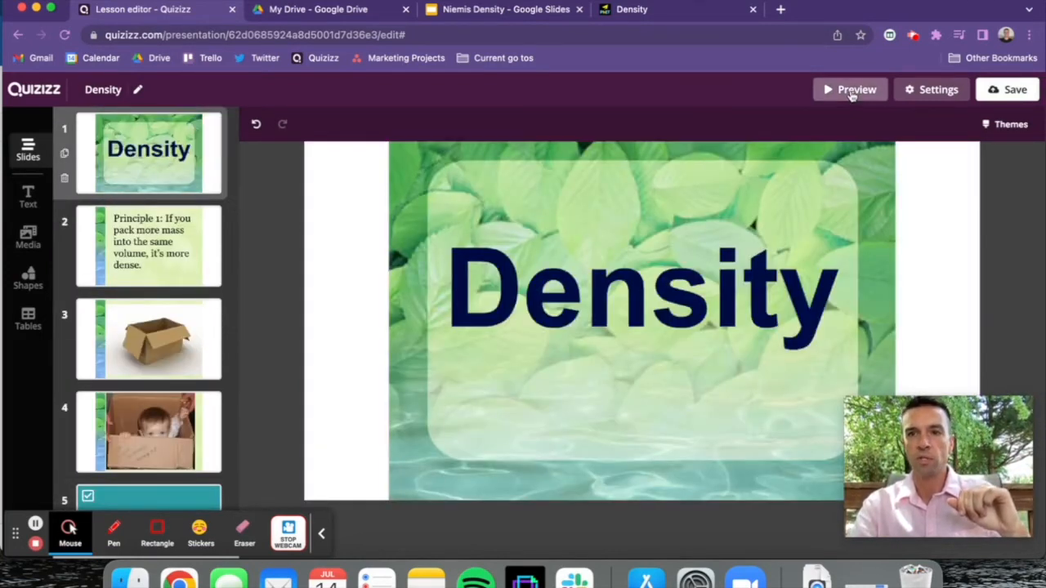
Step: Preview as a participant and step through slides 1-6 to the embedded simulation
left_click(850, 89)
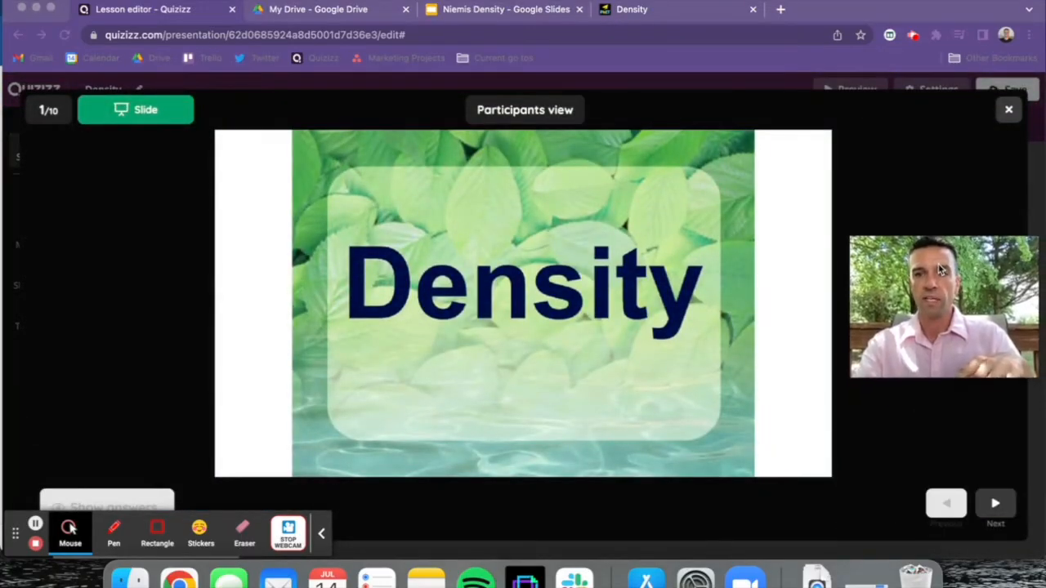
left_click(995, 504)
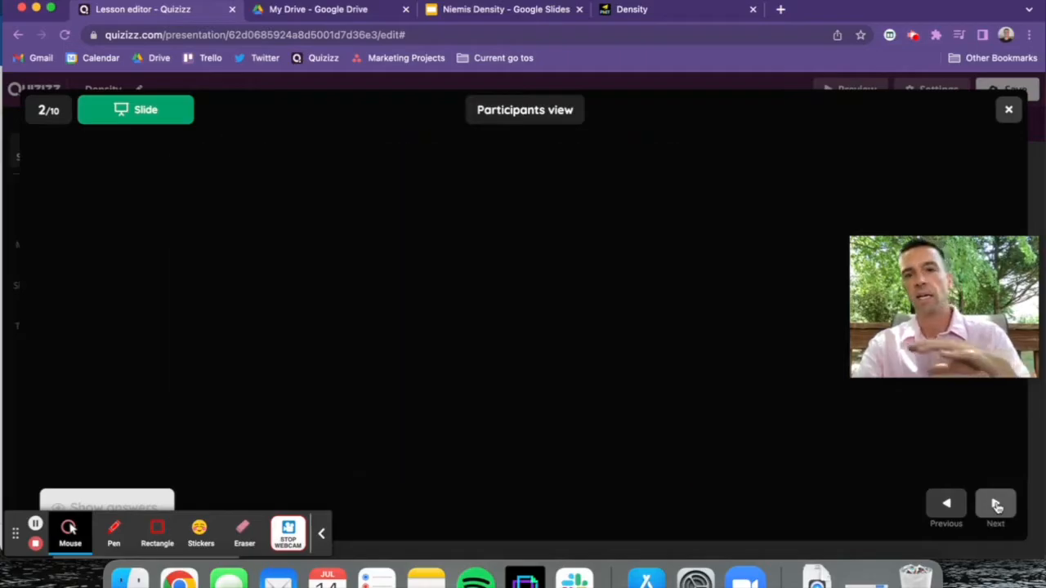
left_click(995, 503)
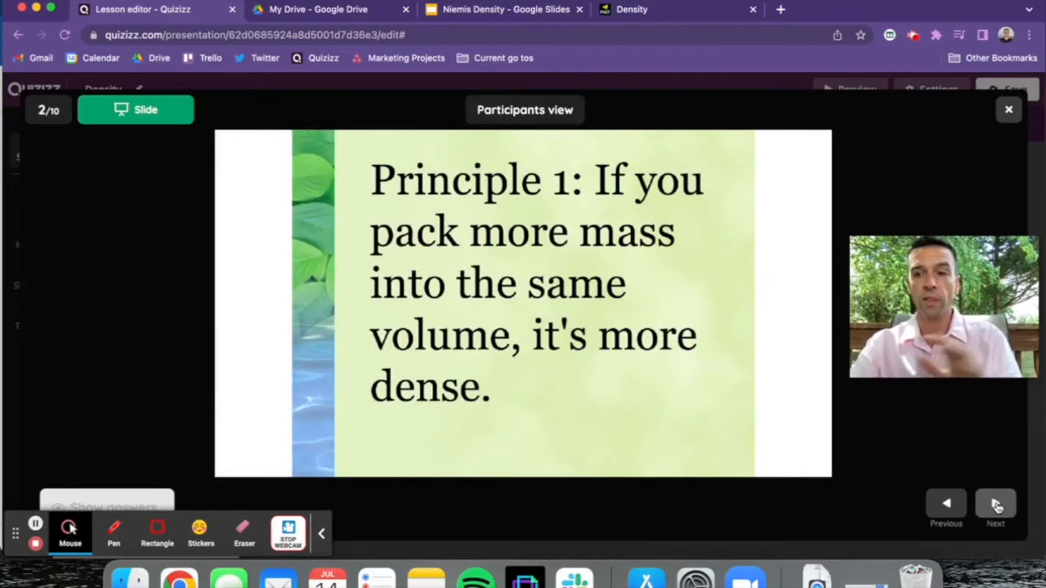
left_click(995, 504)
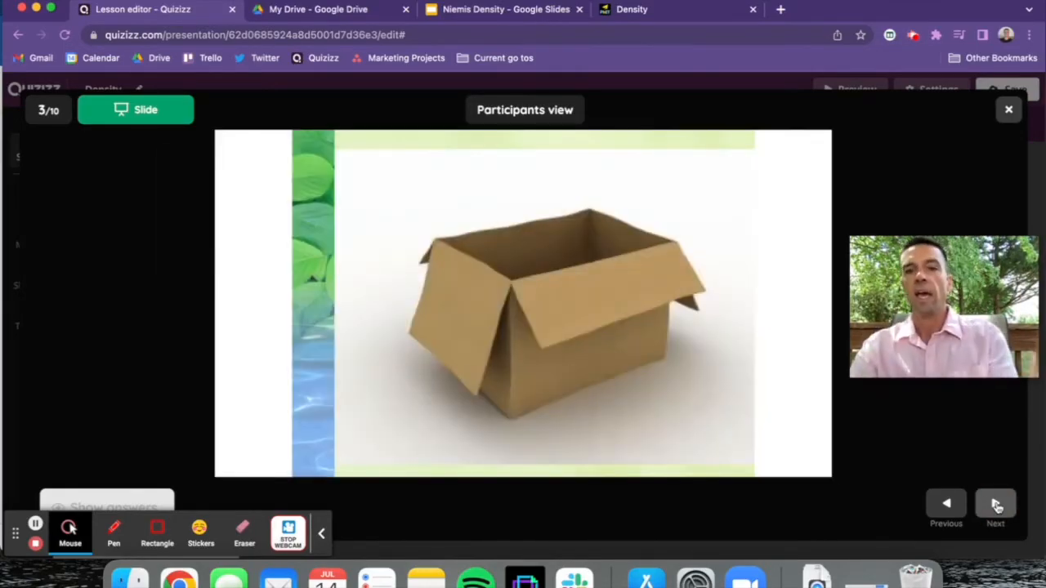
left_click(995, 503)
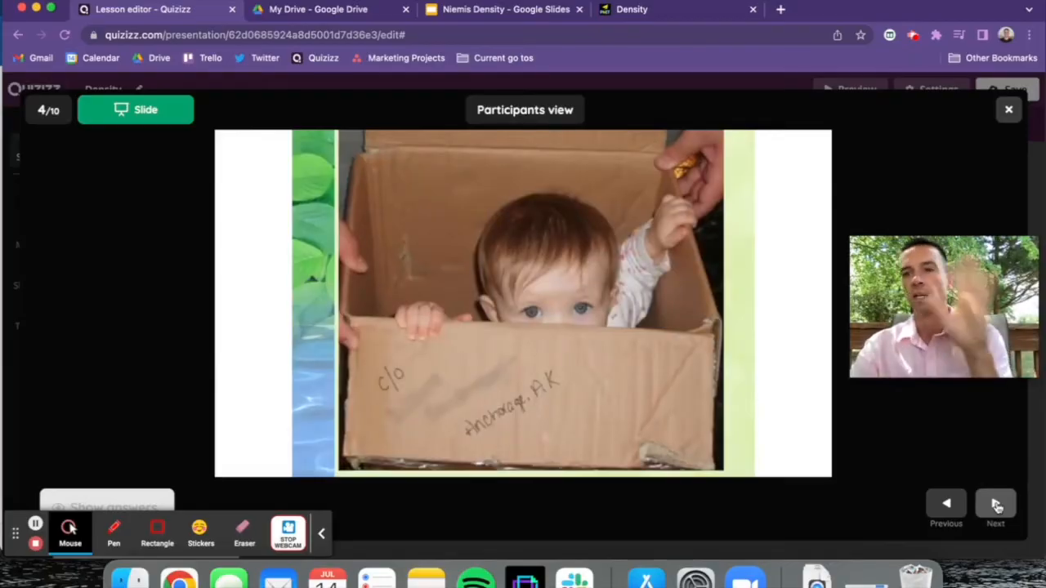
left_click(995, 503)
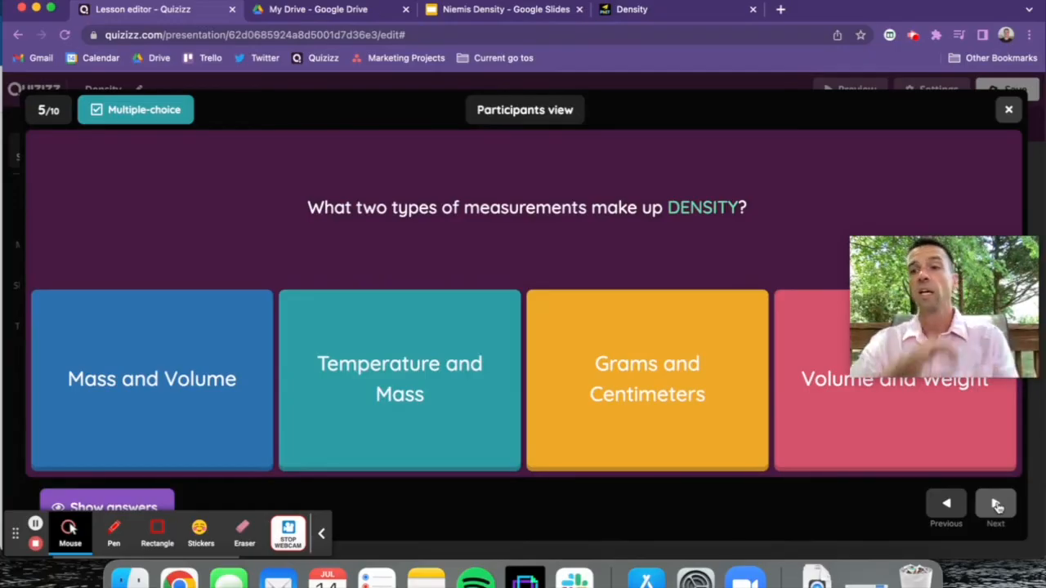
left_click(995, 503)
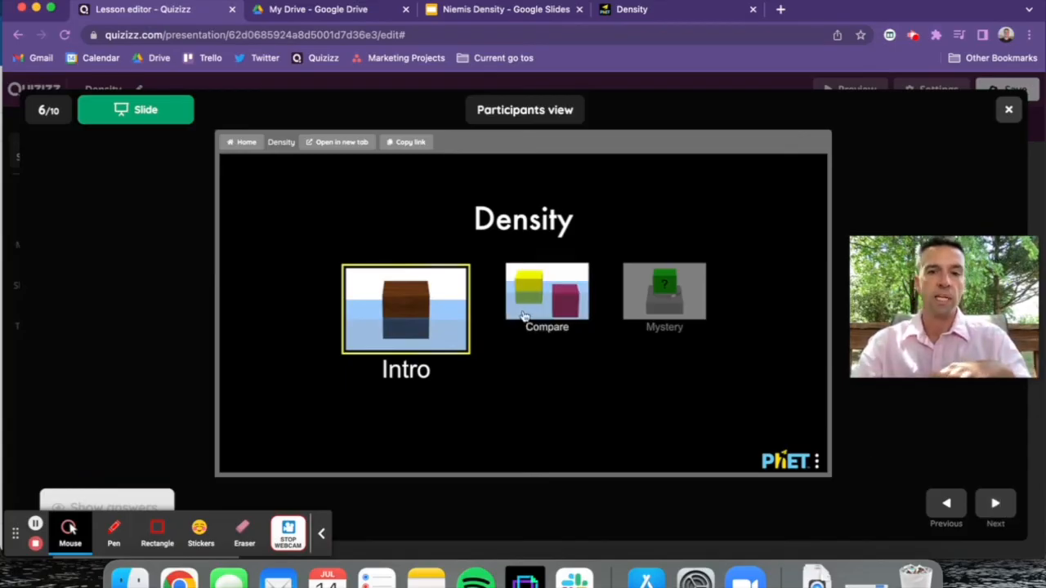
Step: In Compare mode drop blocks into the water and vary their mass between 6.20 and 3.80 kg
left_click(546, 294)
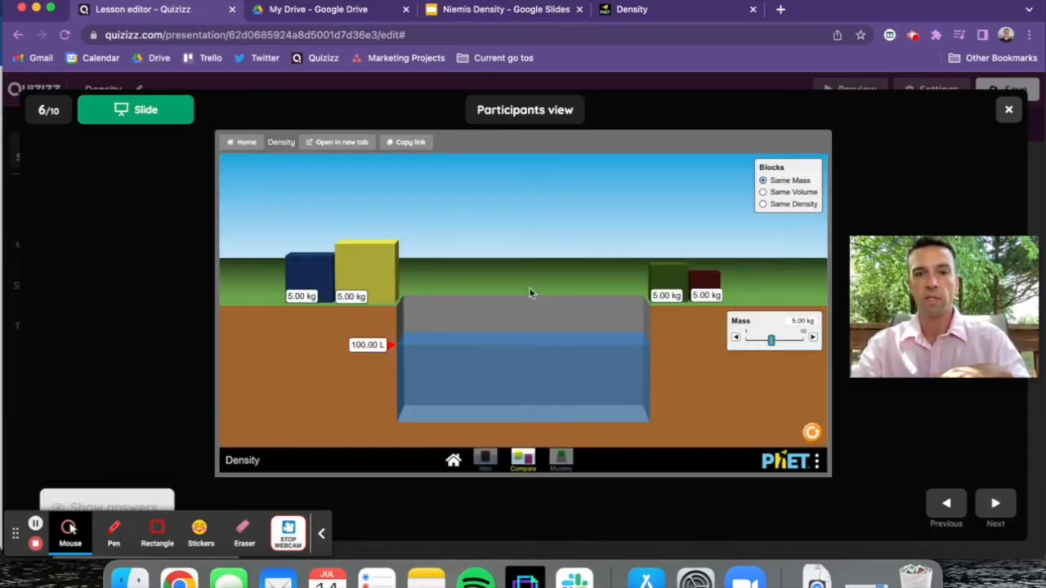
left_click_drag(363, 270, 490, 331)
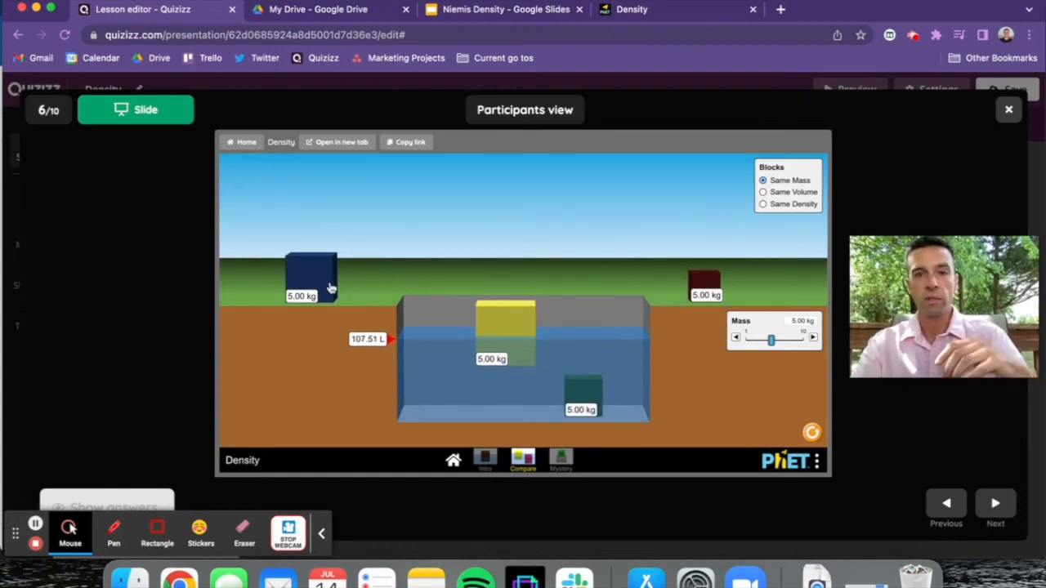
left_click_drag(770, 340, 778, 339)
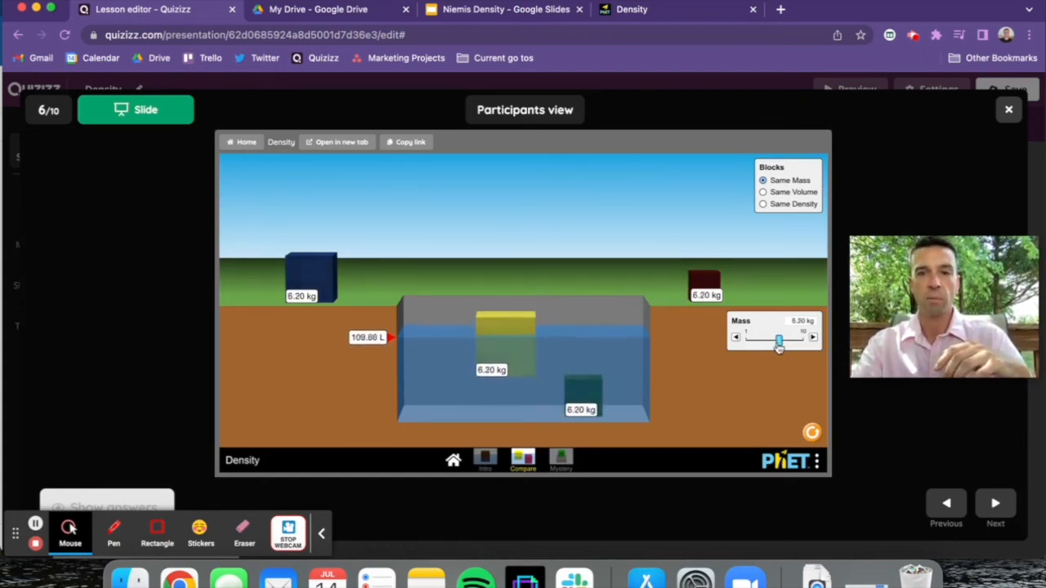
left_click_drag(778, 340, 762, 340)
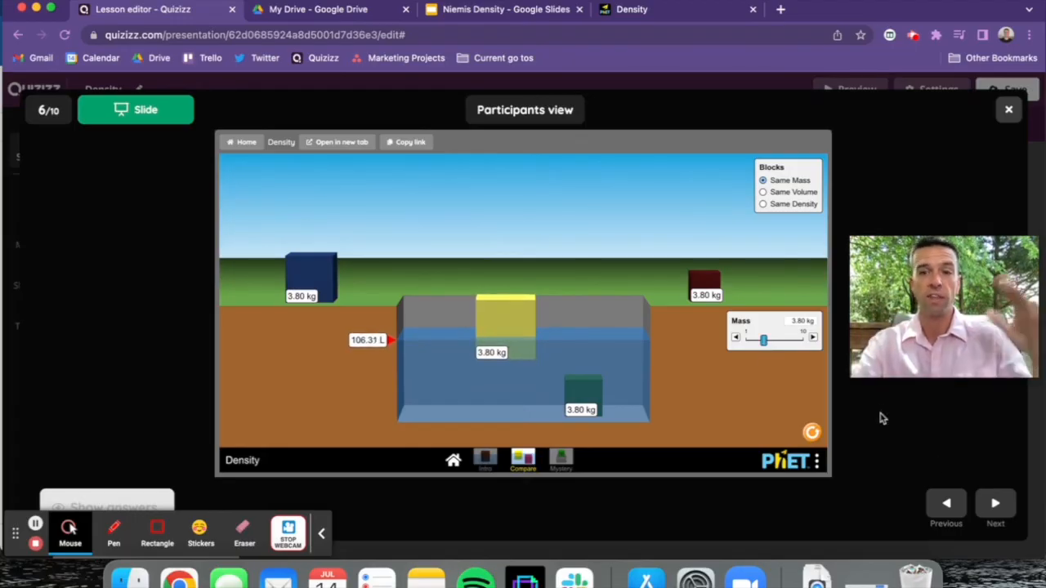
Step: Advance past the Density Of liquids slide to the liquid column photo slide
left_click(995, 503)
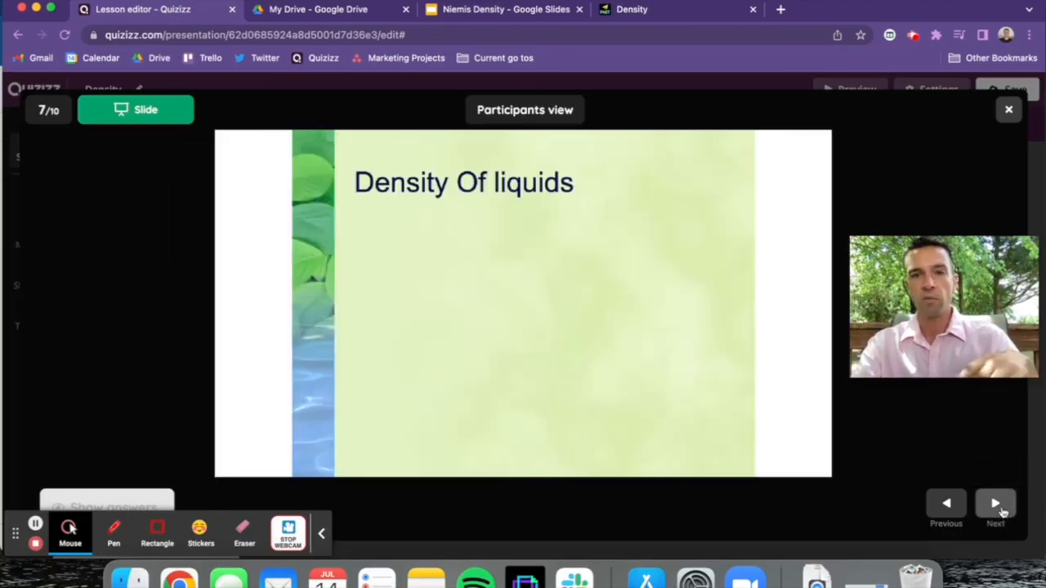
left_click(995, 504)
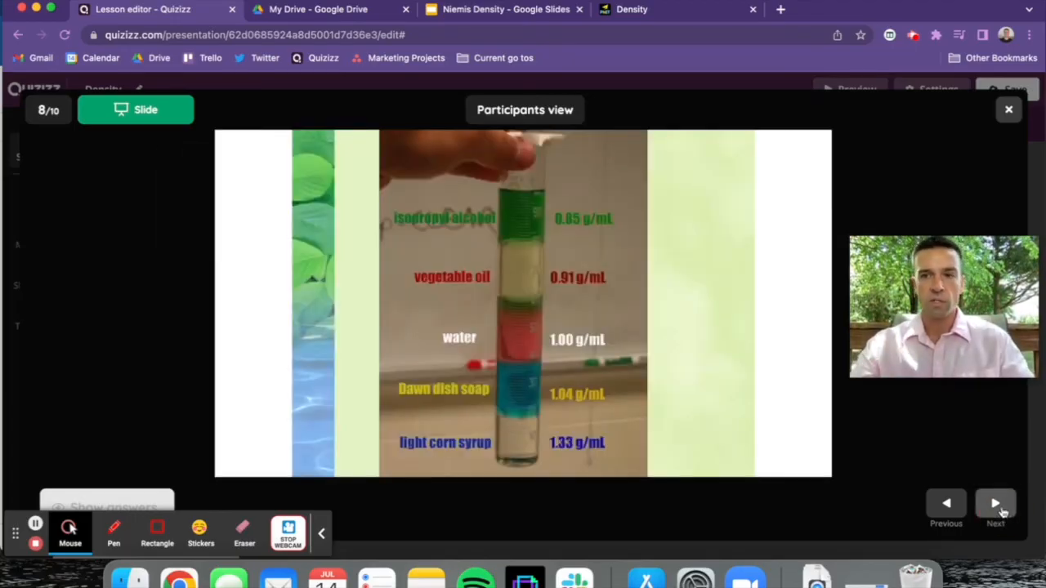